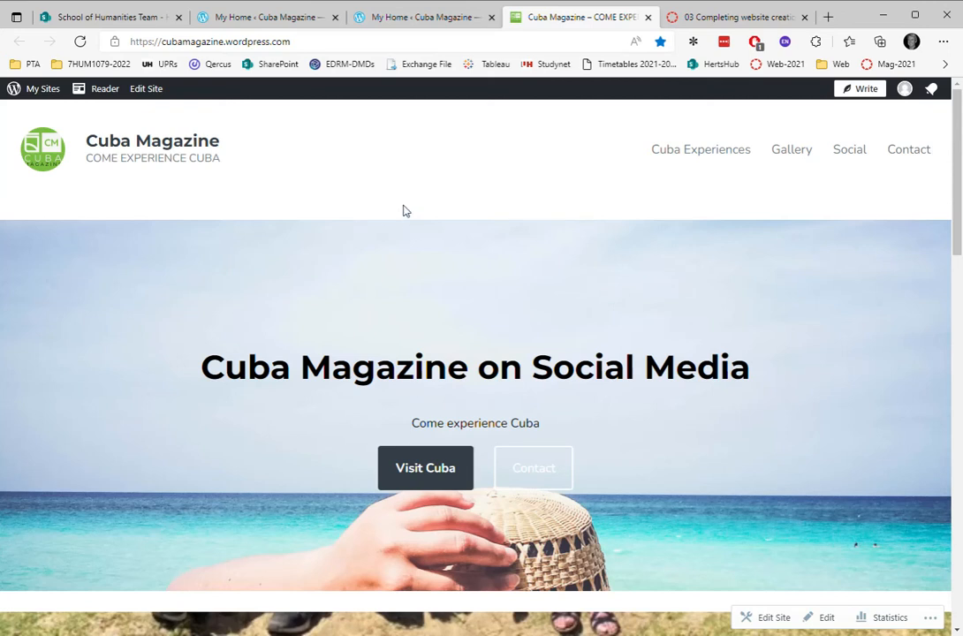
mouse_move(51, 106)
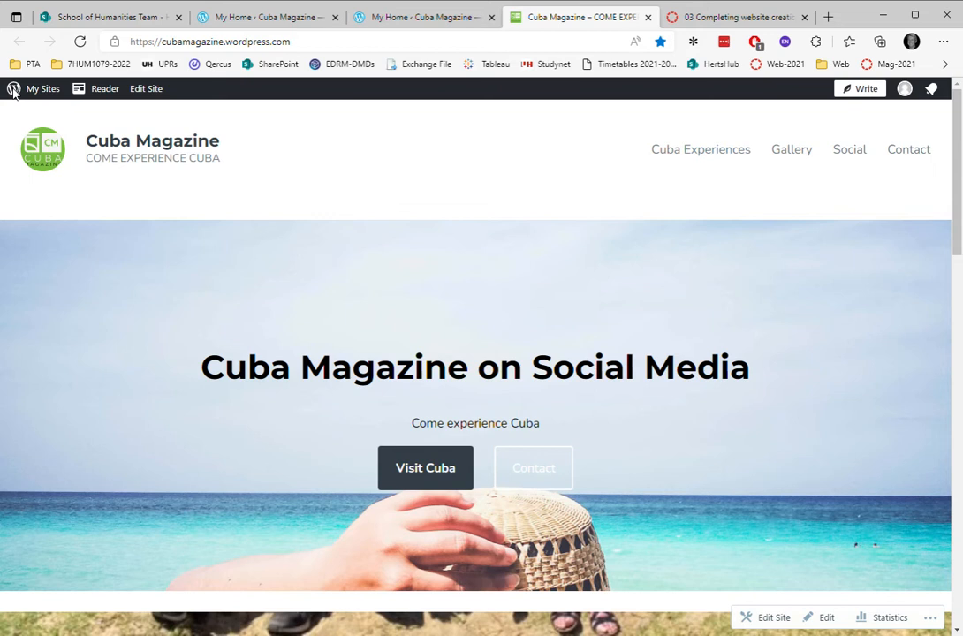
mouse_move(273, 155)
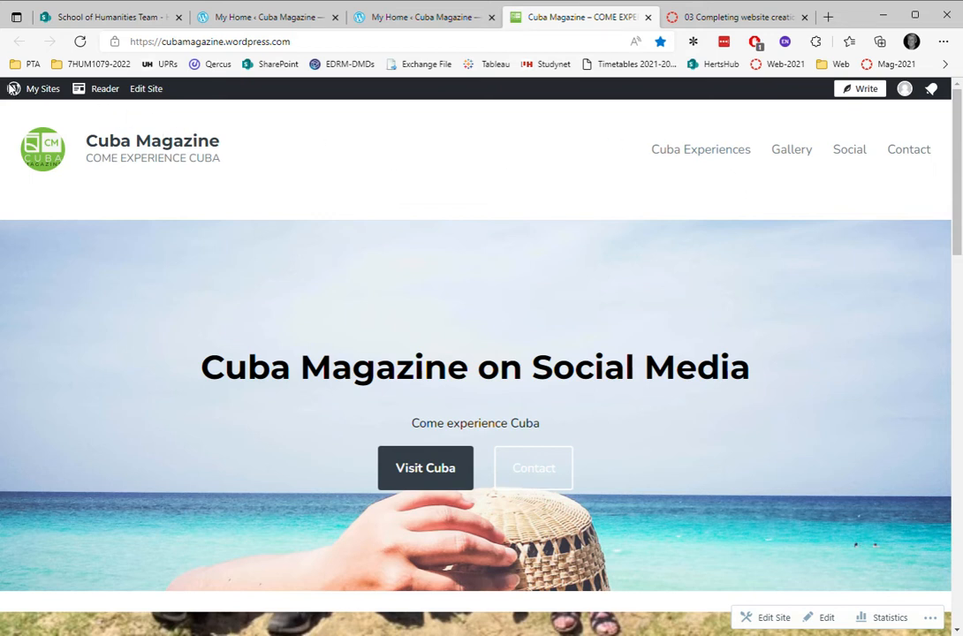
mouse_move(420, 187)
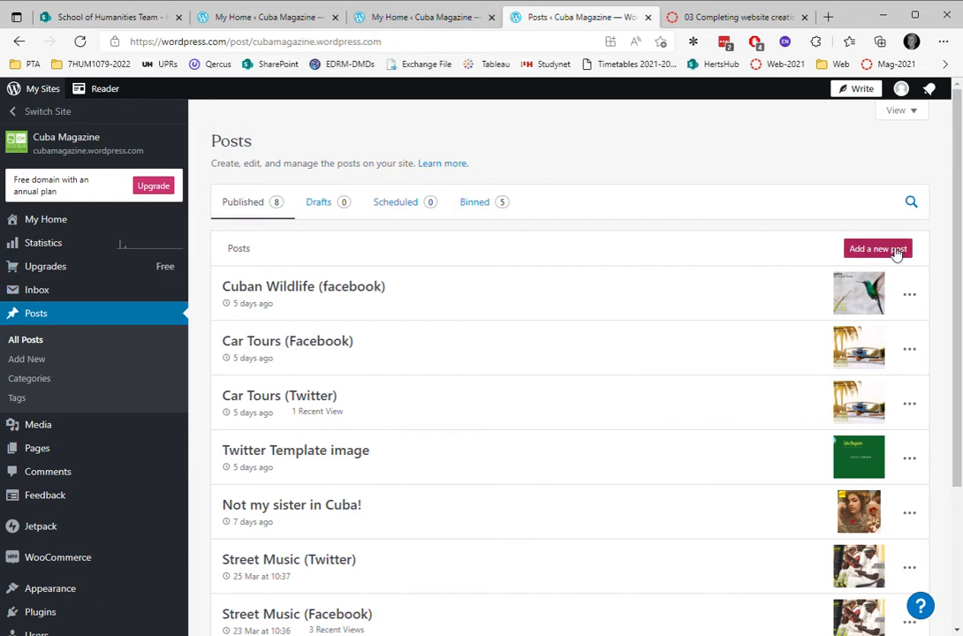
Create a new post and title it 'test post 1'.
click(877, 248)
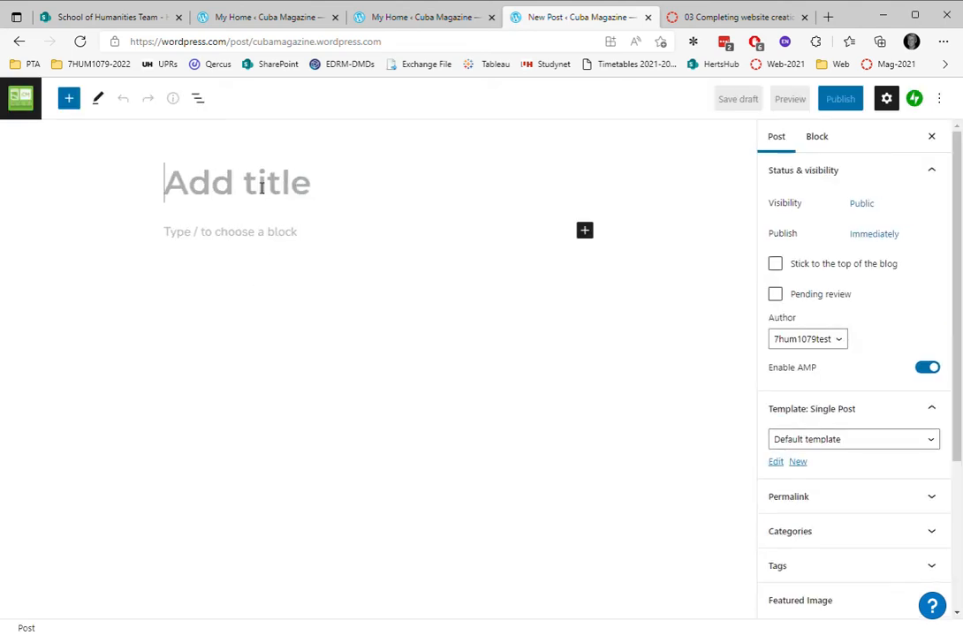
text(te)
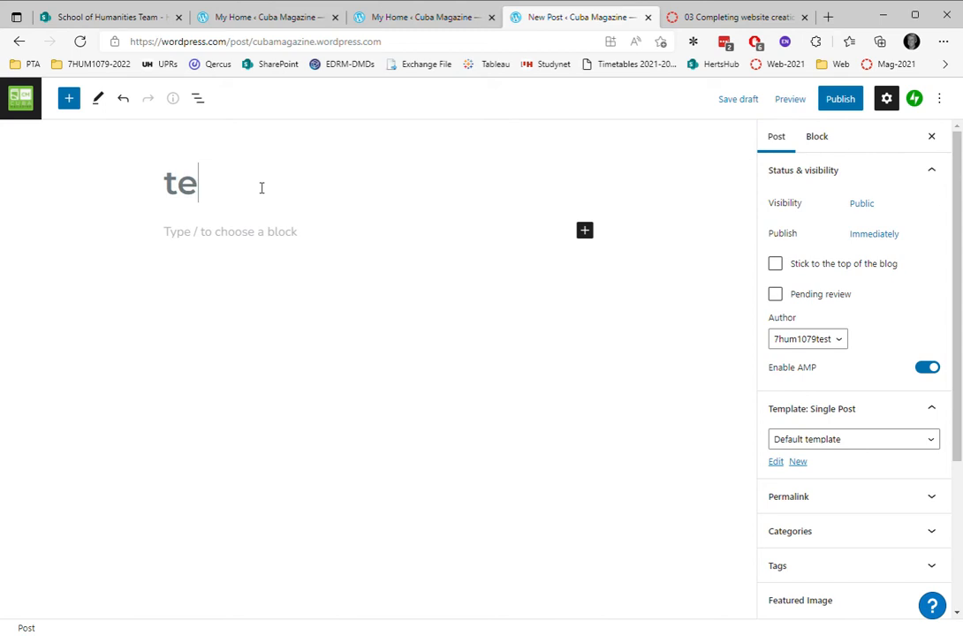
text(st post)
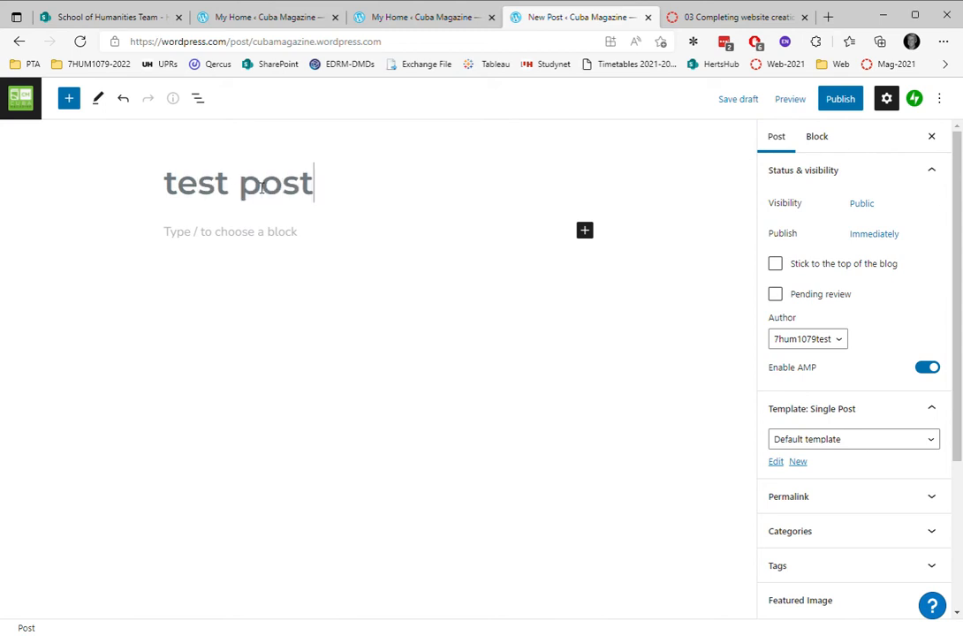
text(1)
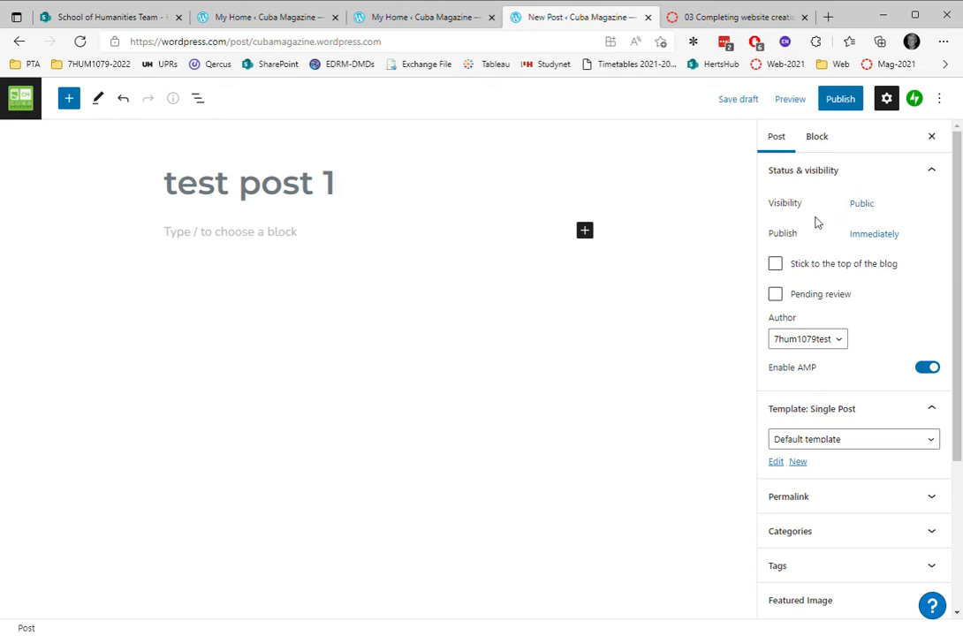
click(873, 233)
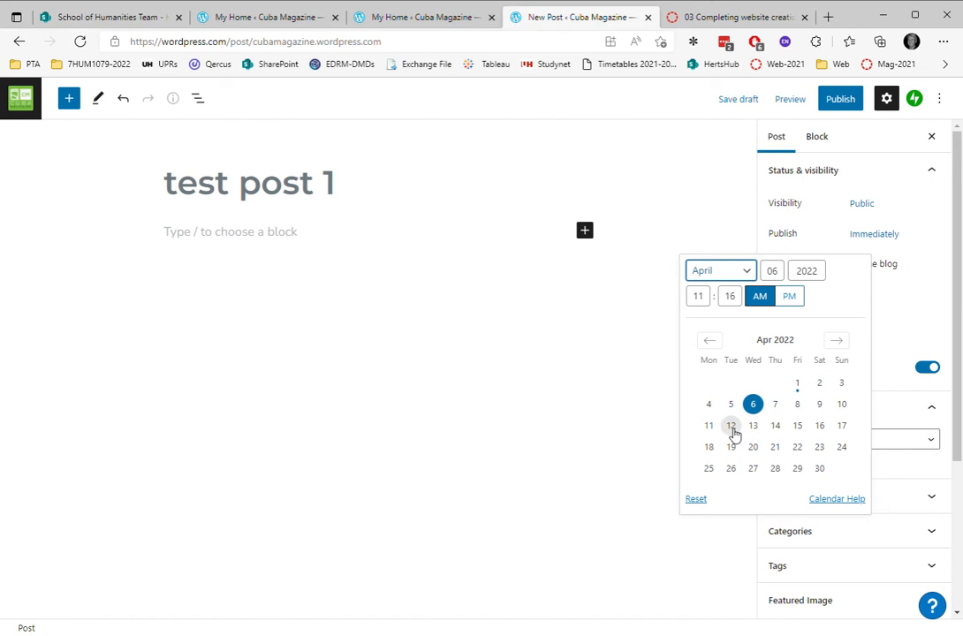
mouse_move(709, 424)
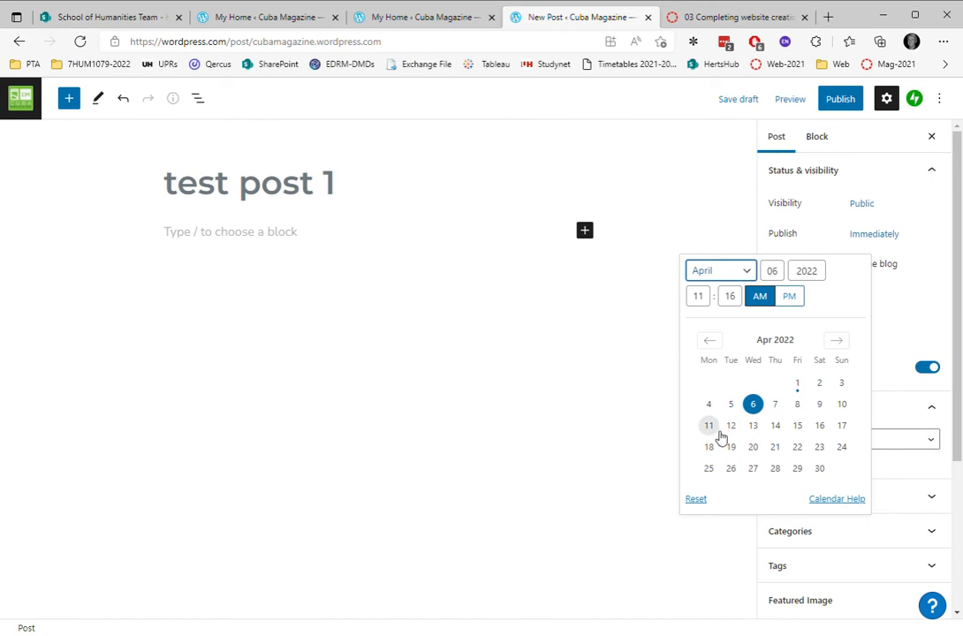
mouse_move(717, 433)
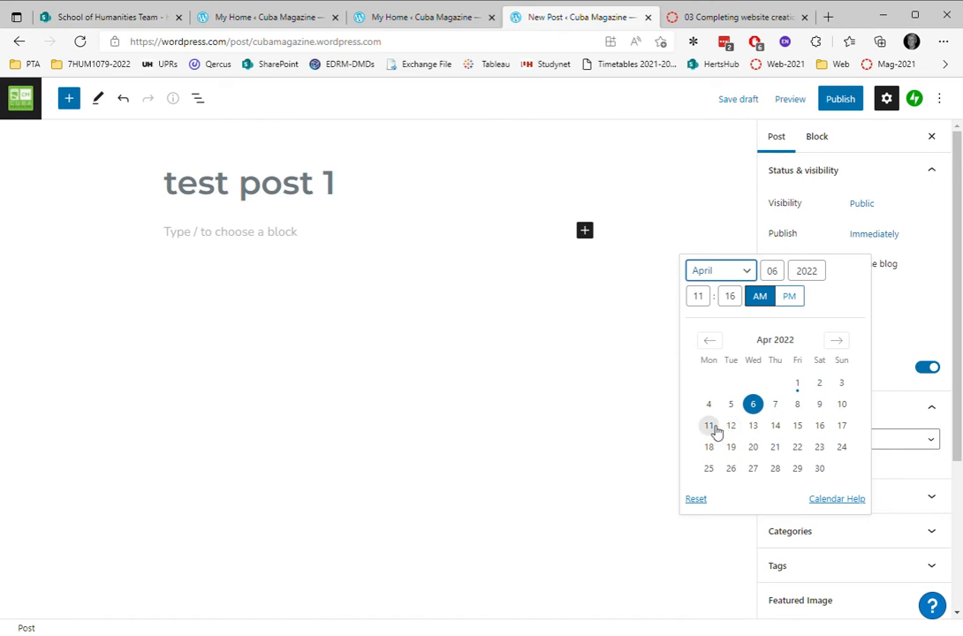
mouse_move(731, 428)
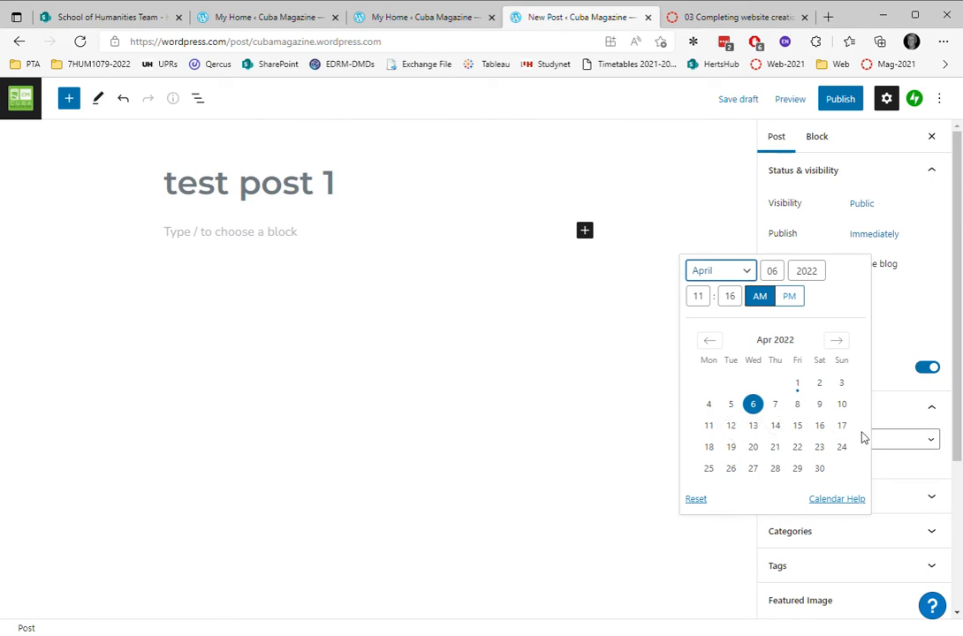
mouse_move(774, 424)
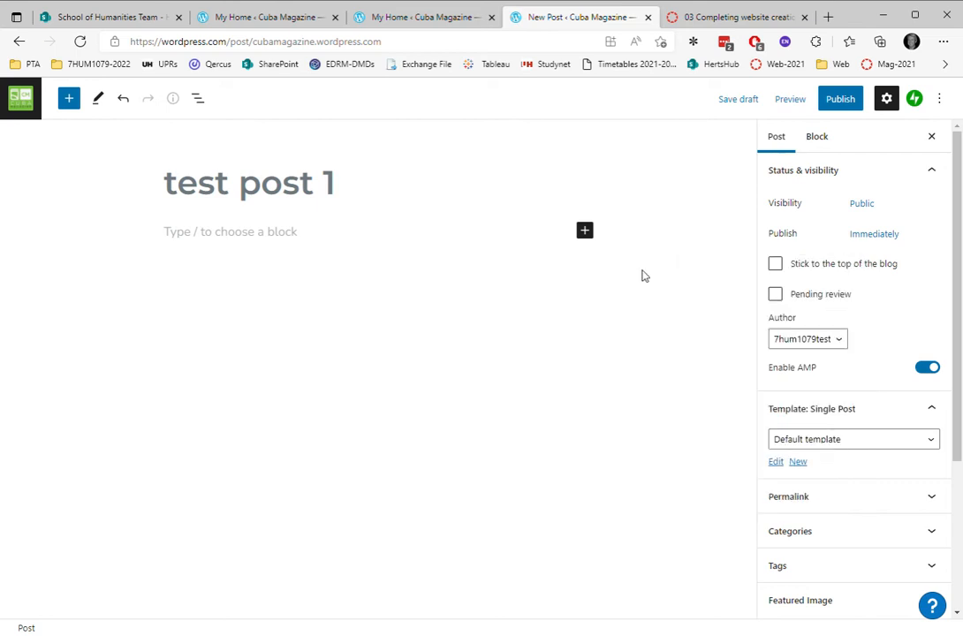
mouse_move(823, 346)
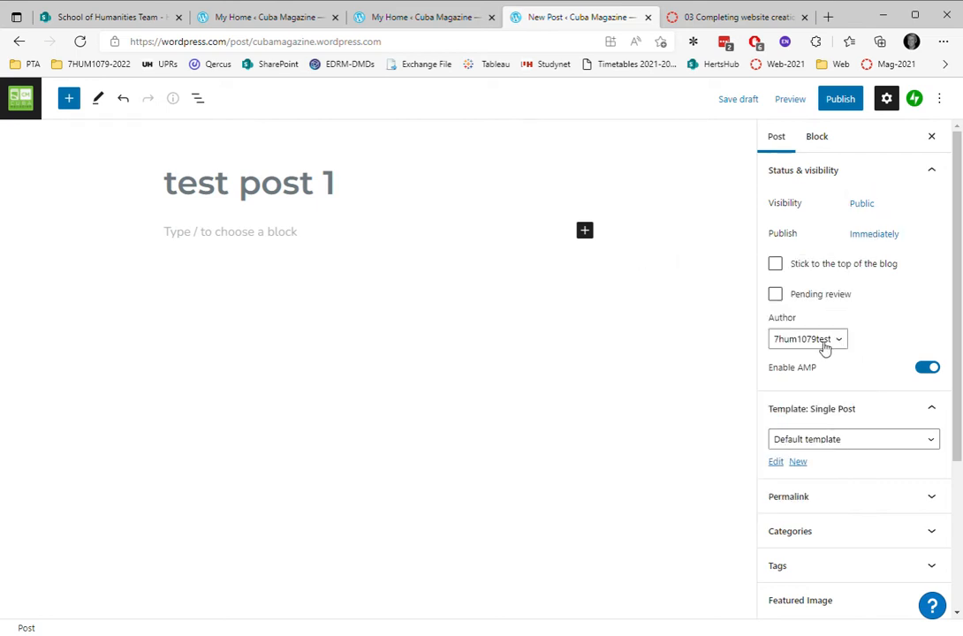
click(806, 339)
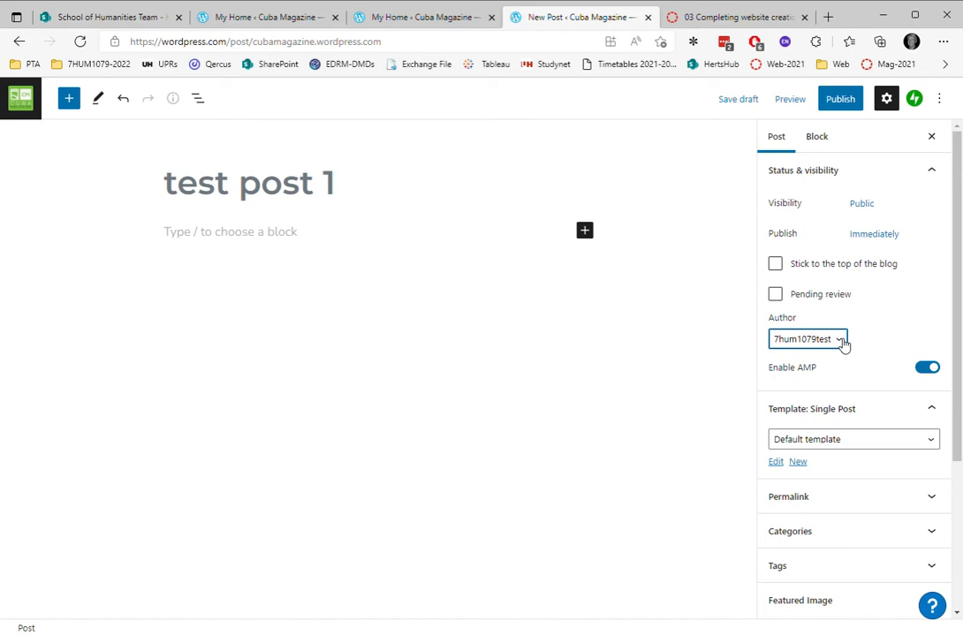
mouse_move(870, 364)
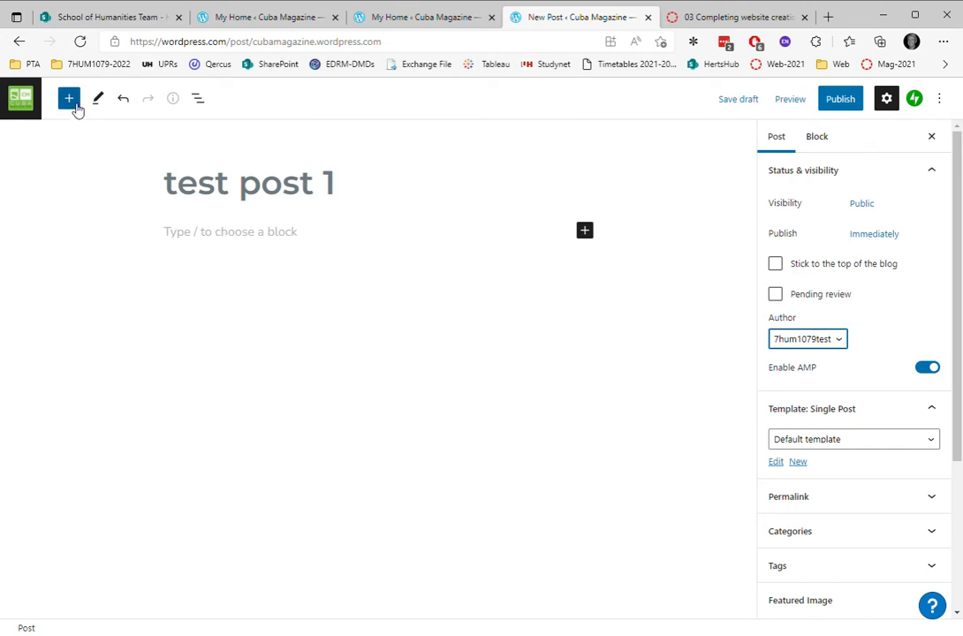
Insert an Image block into the post body from the block inserter.
click(69, 99)
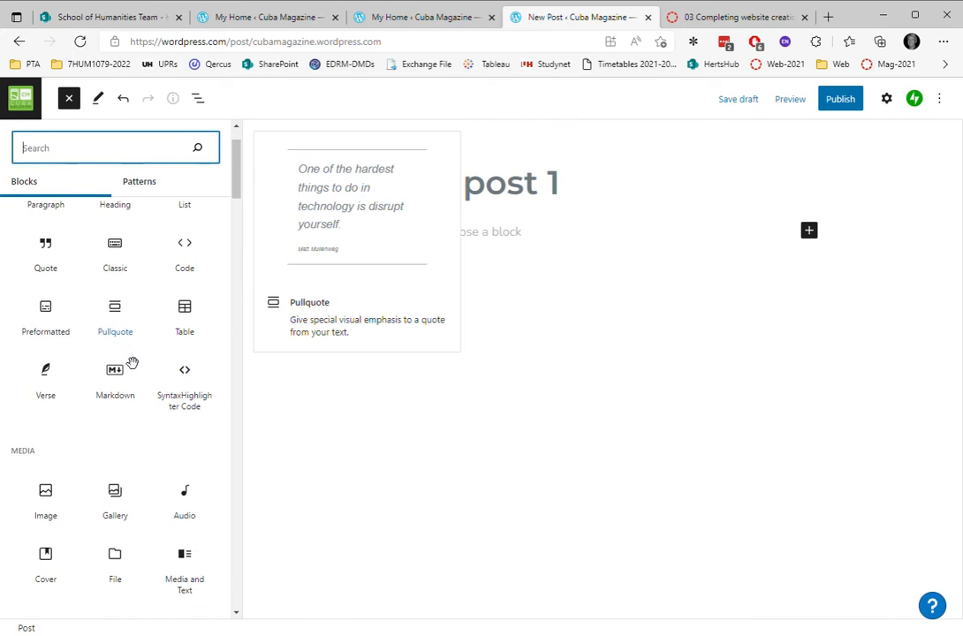
scroll(down, 3)
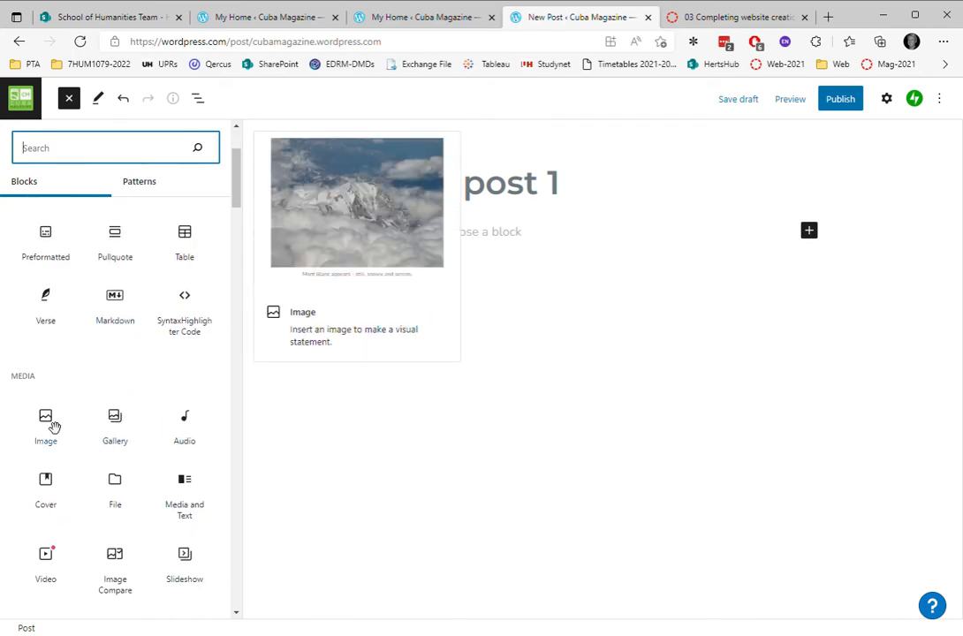
click(46, 424)
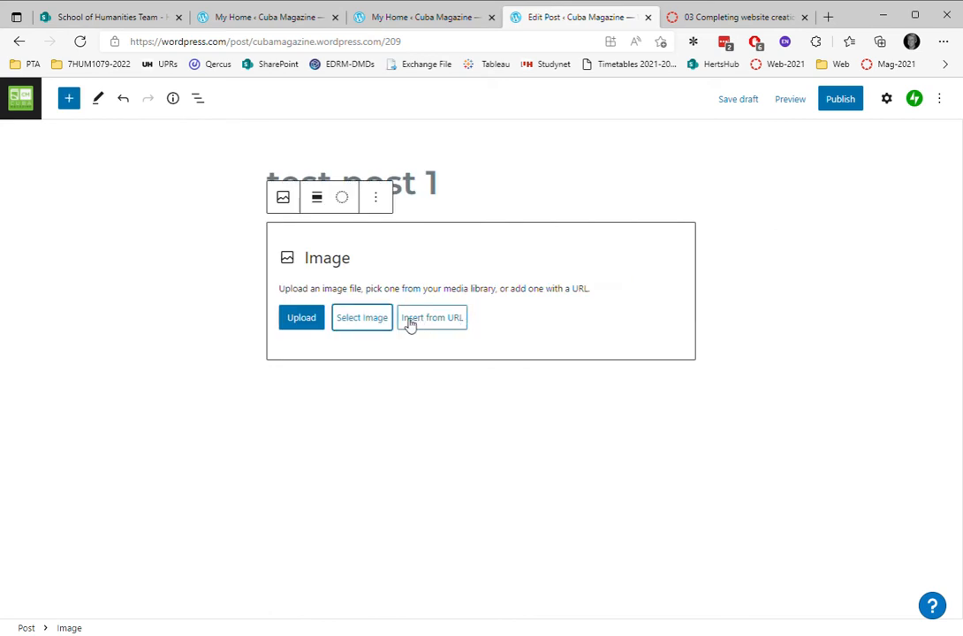
Choose a Cuba Magazine promotional photo from the Media Library for the image block.
click(361, 318)
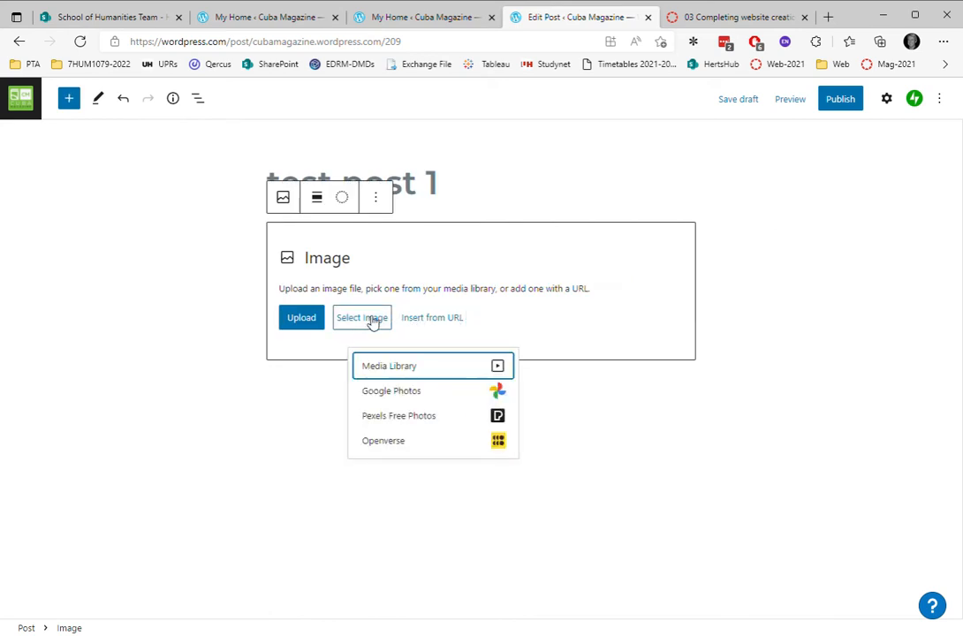
click(389, 364)
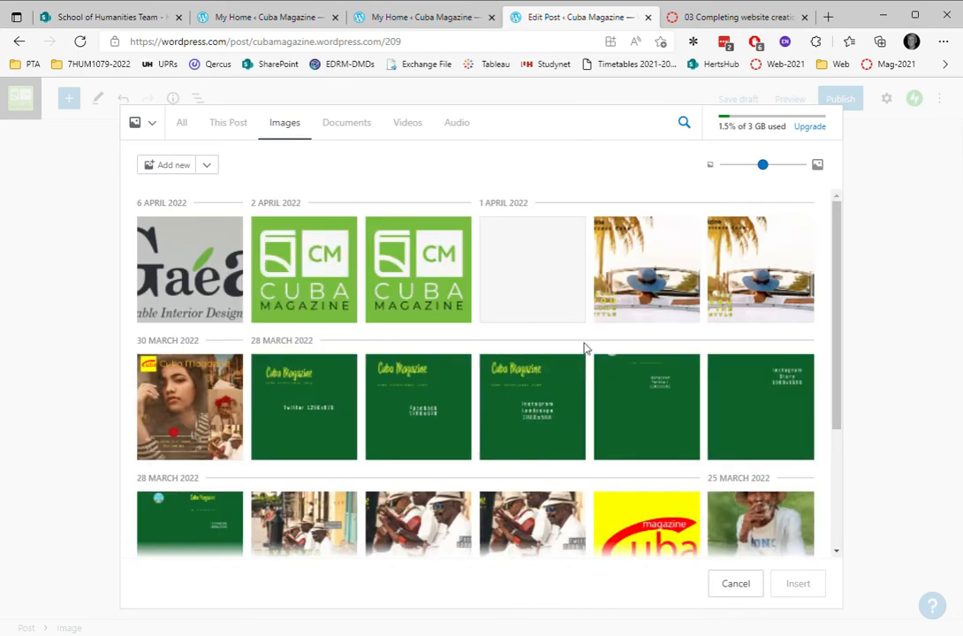
click(646, 269)
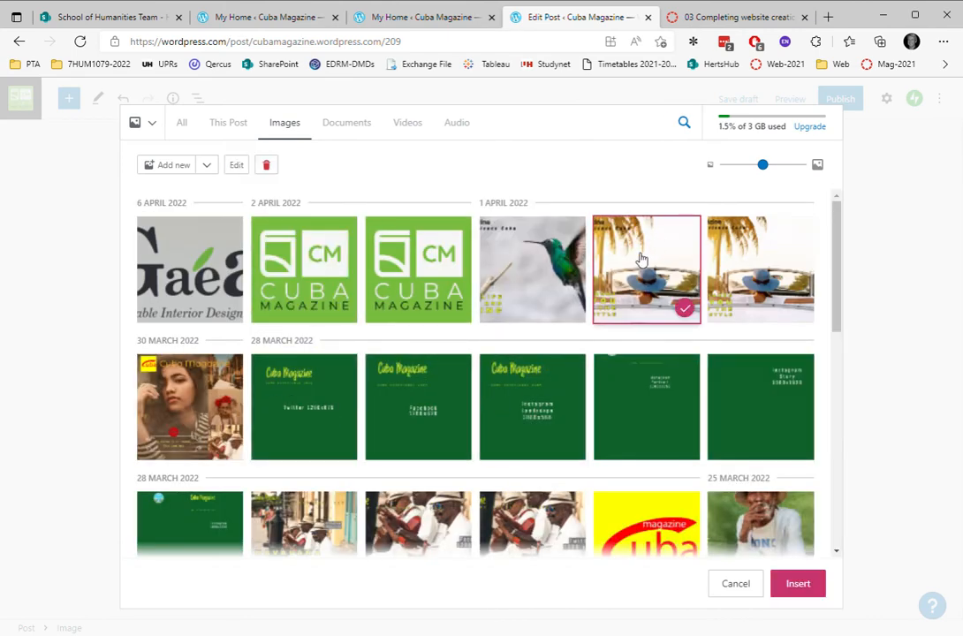
click(647, 269)
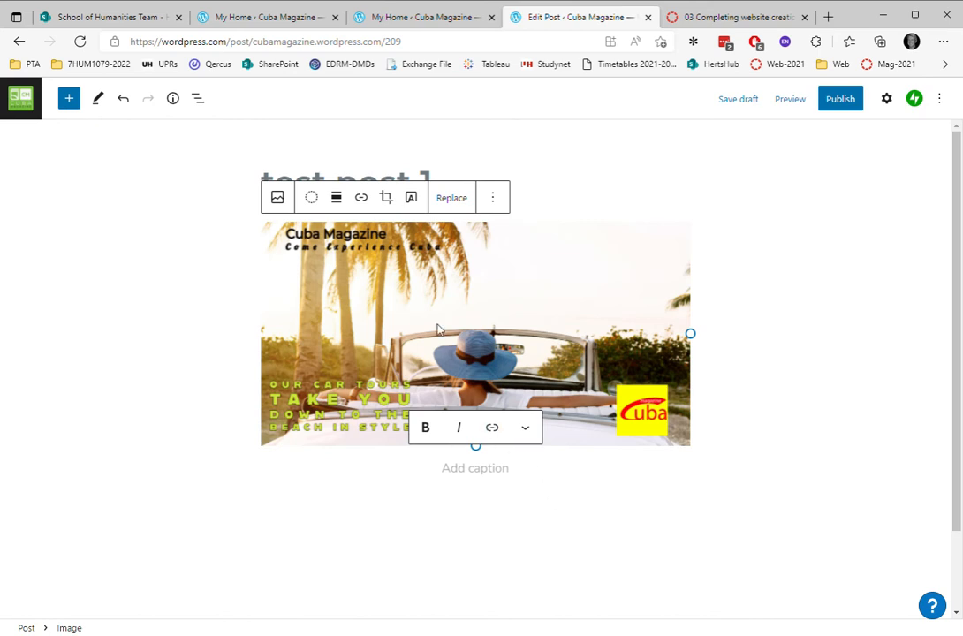
mouse_move(449, 286)
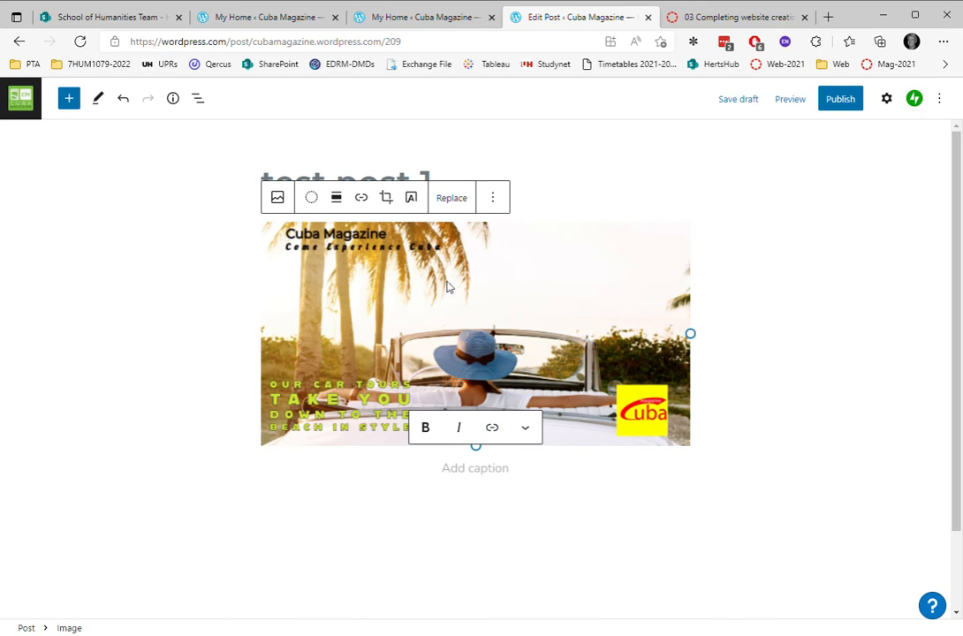
Replace the Cuba Magazine photo with the Gaea logo from the Media Library.
click(450, 198)
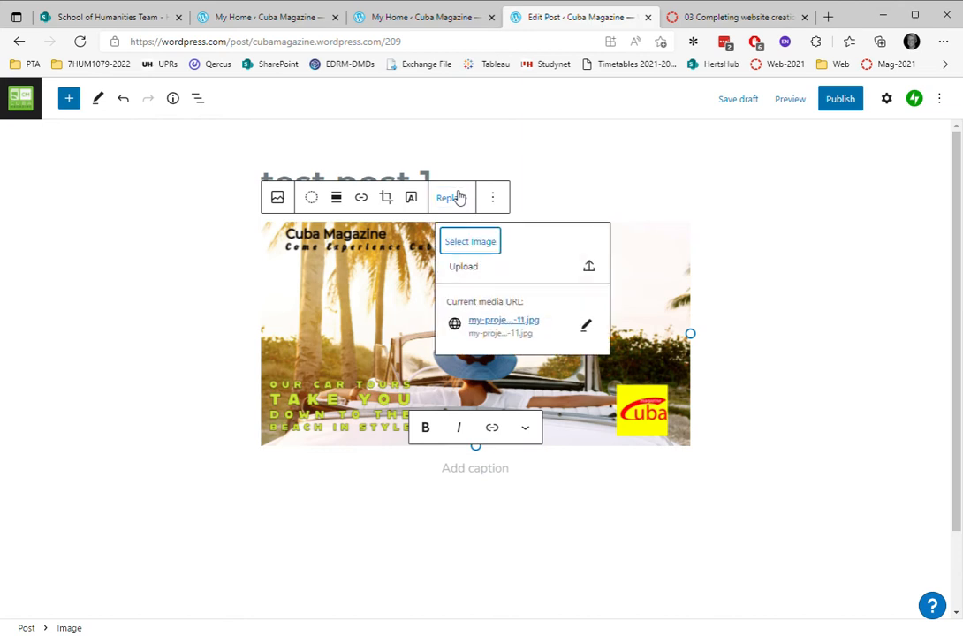
click(470, 240)
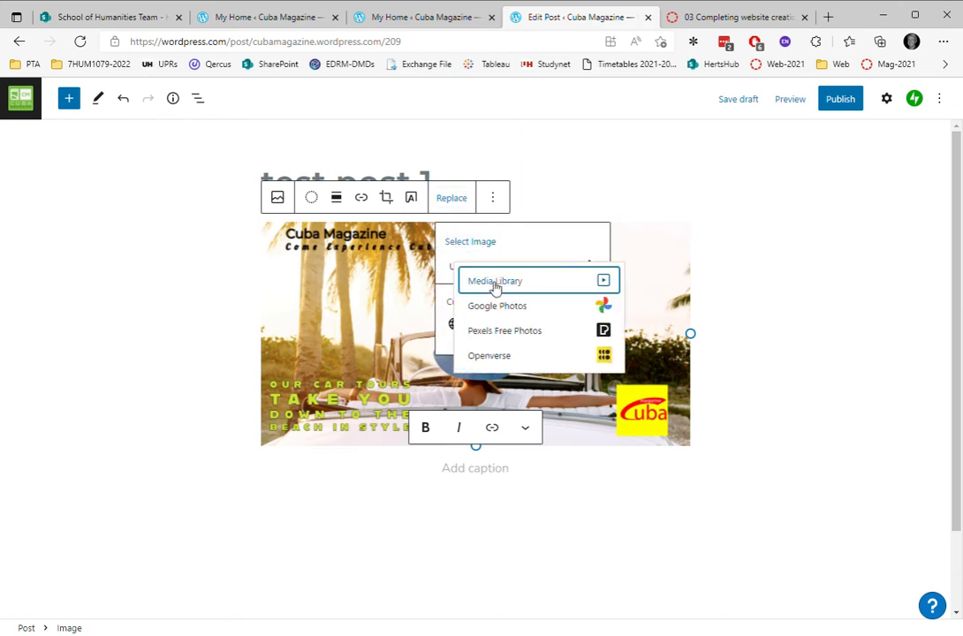
click(493, 279)
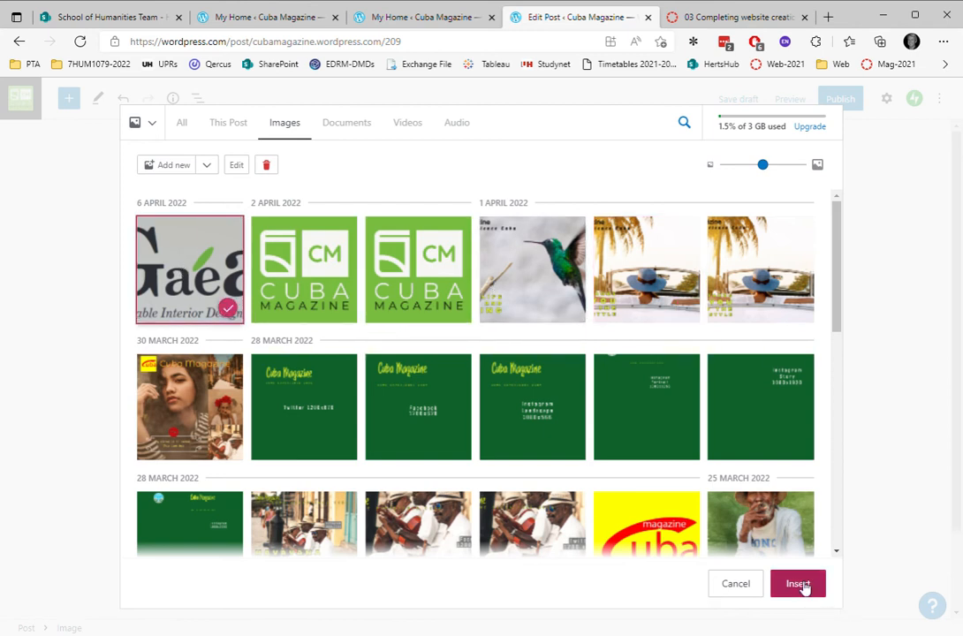
click(795, 583)
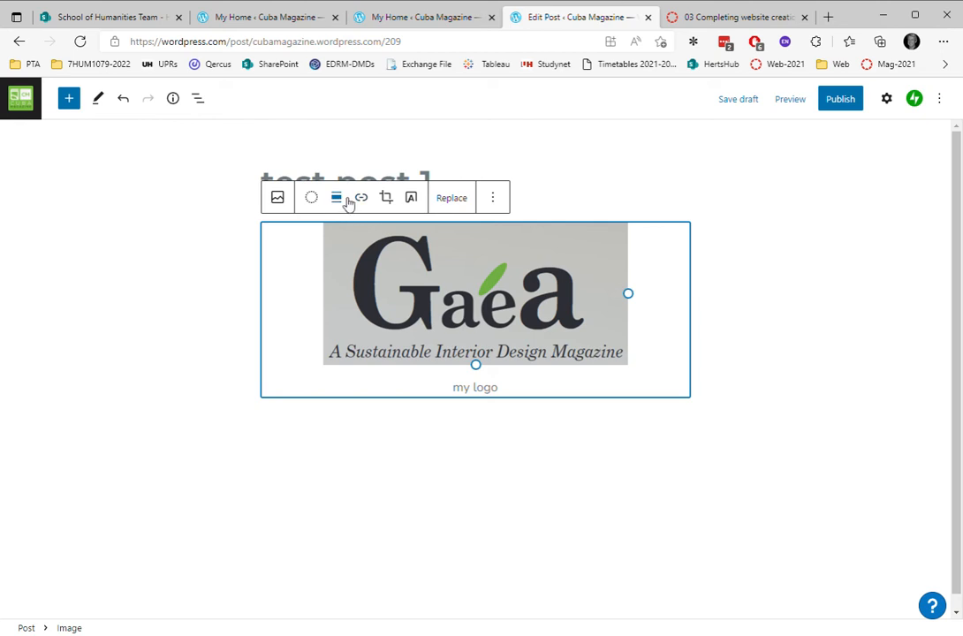
click(336, 198)
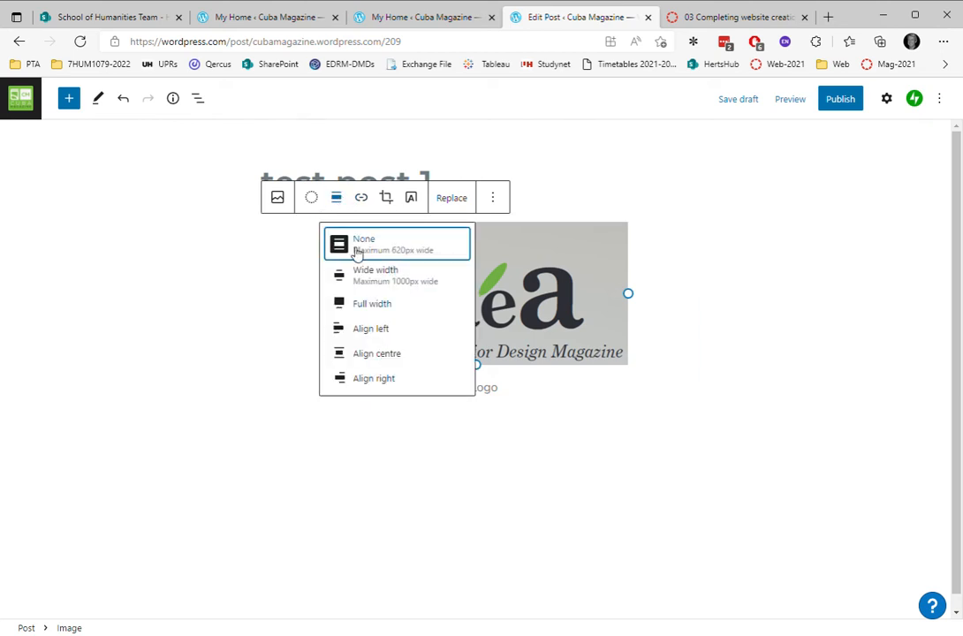
mouse_move(364, 276)
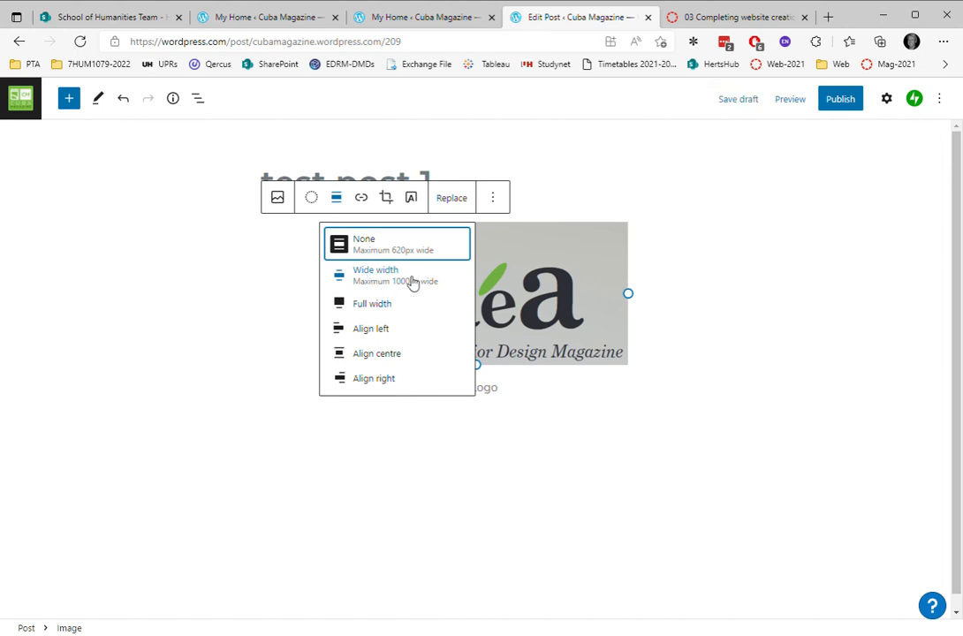
mouse_move(392, 274)
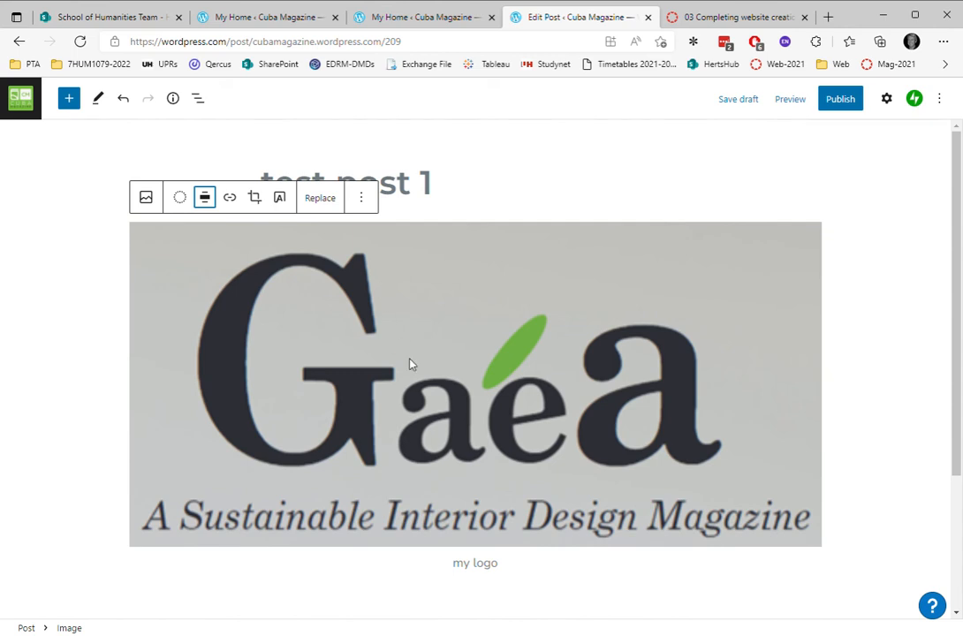
mouse_move(333, 386)
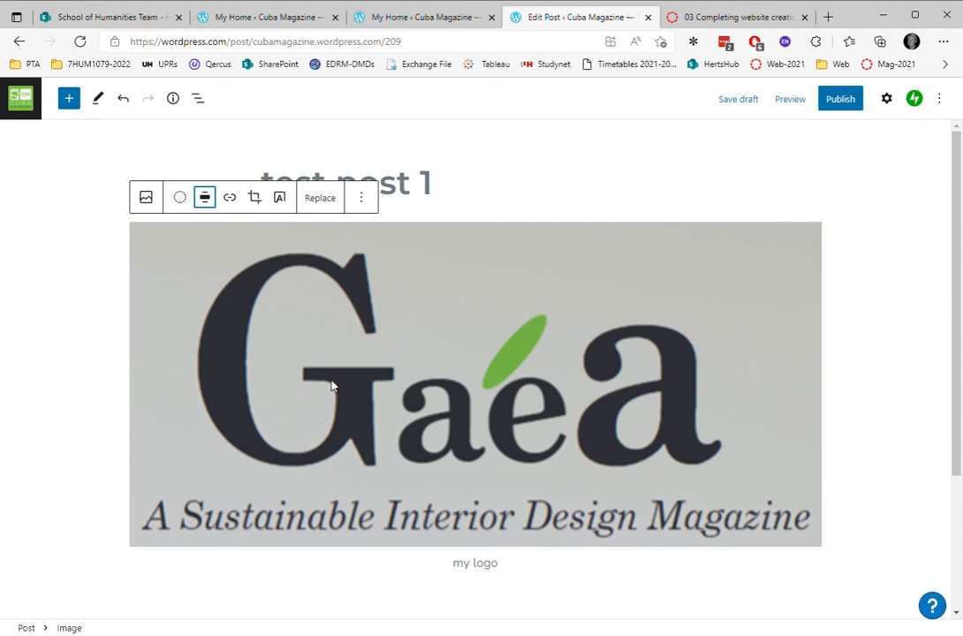
mouse_move(274, 226)
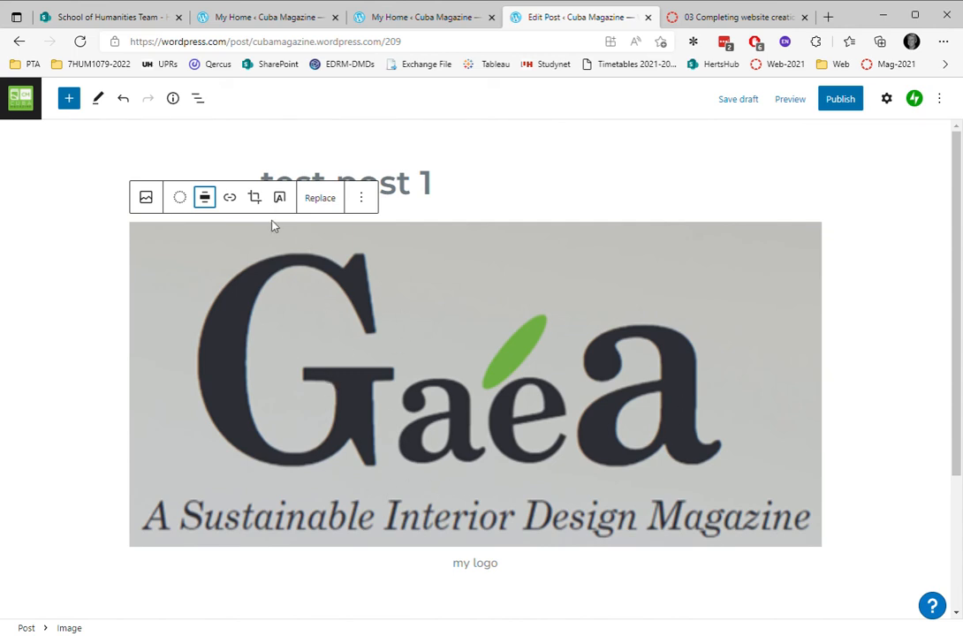
click(205, 198)
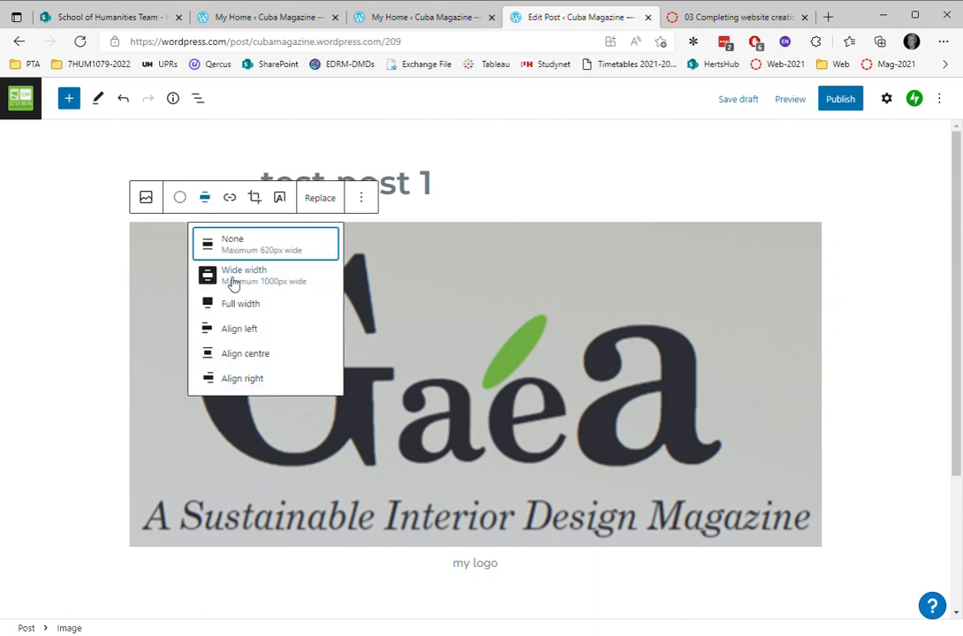
click(232, 243)
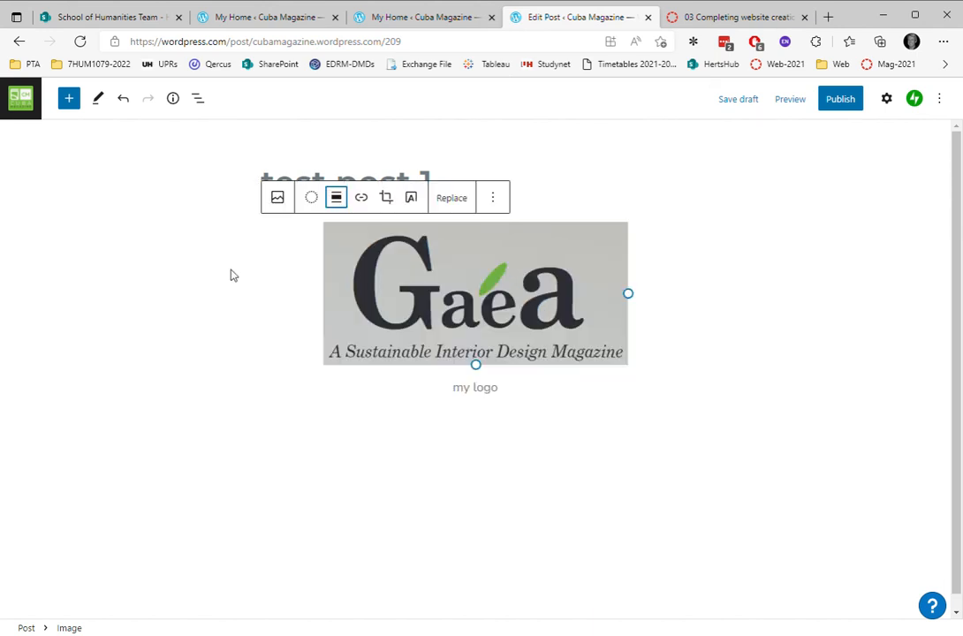
mouse_move(311, 198)
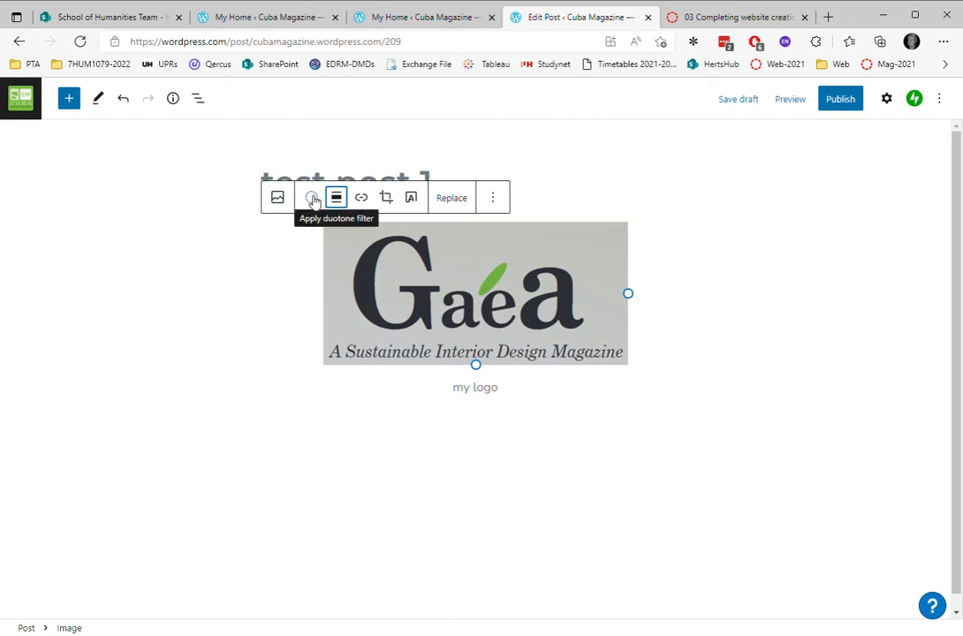
click(311, 198)
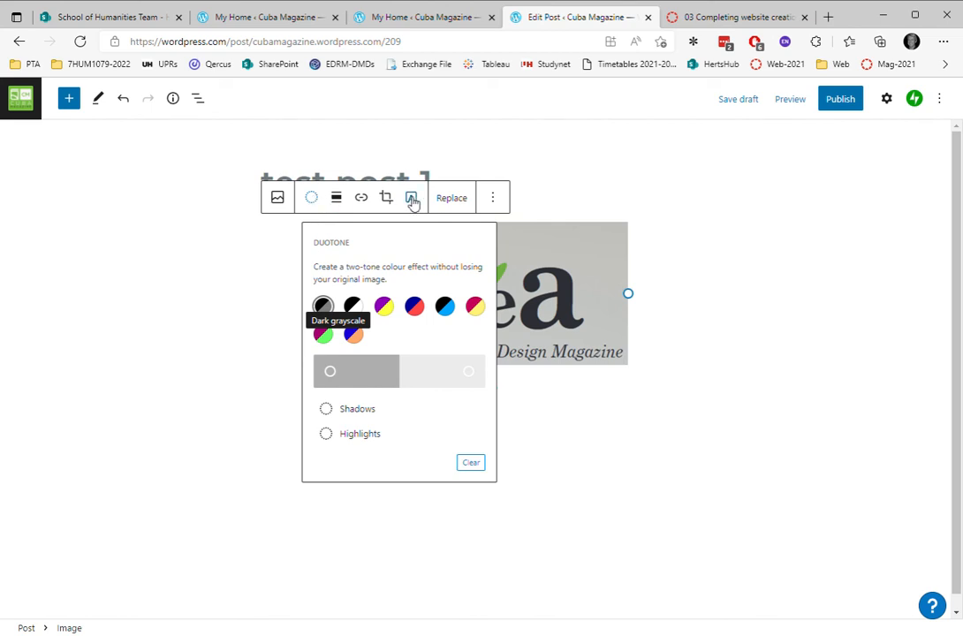
click(491, 198)
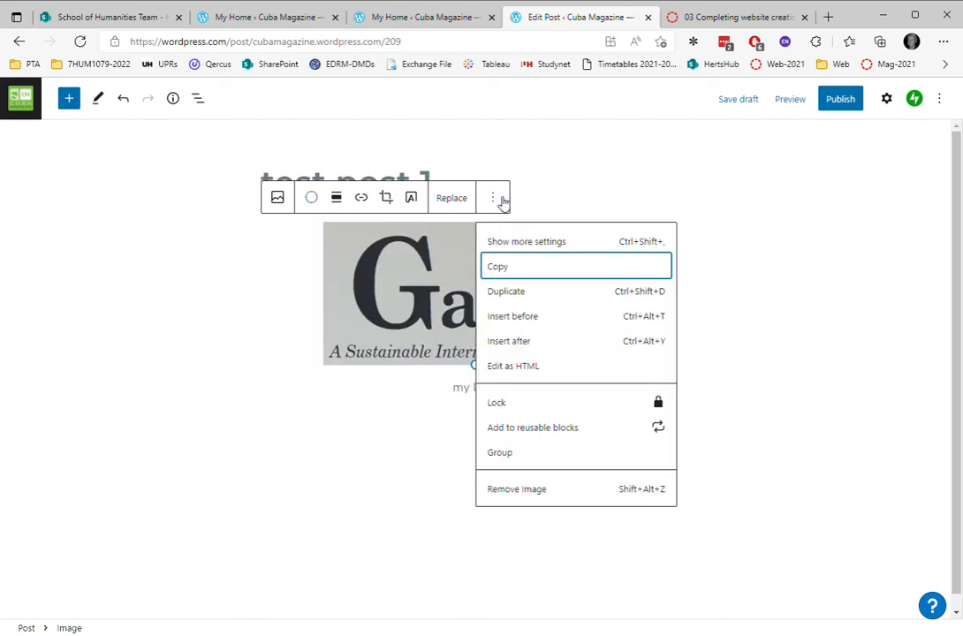
click(565, 182)
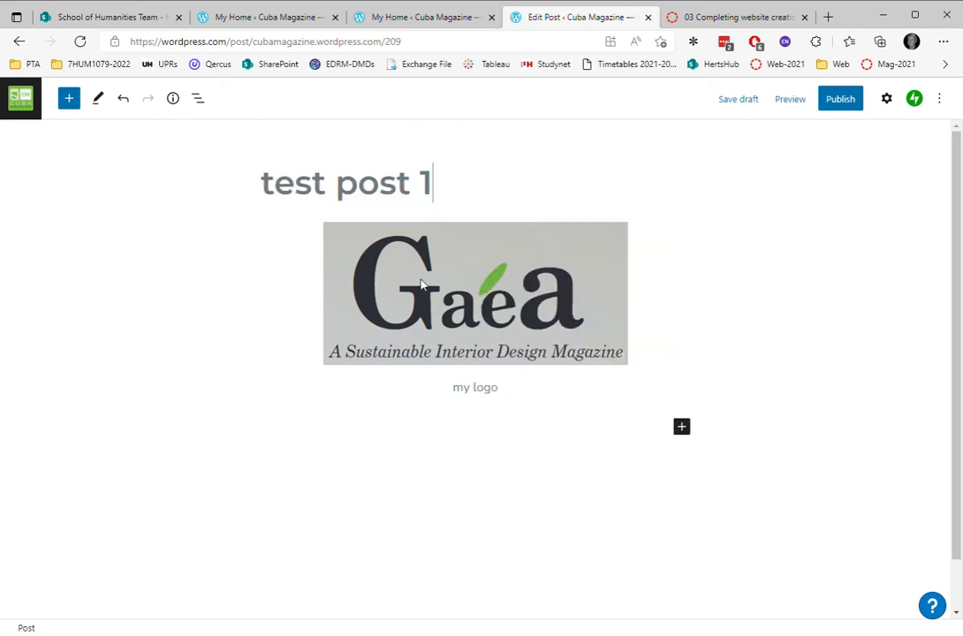
Publish 'test post 1', confirming in the pre-publish panel so it goes live.
click(840, 99)
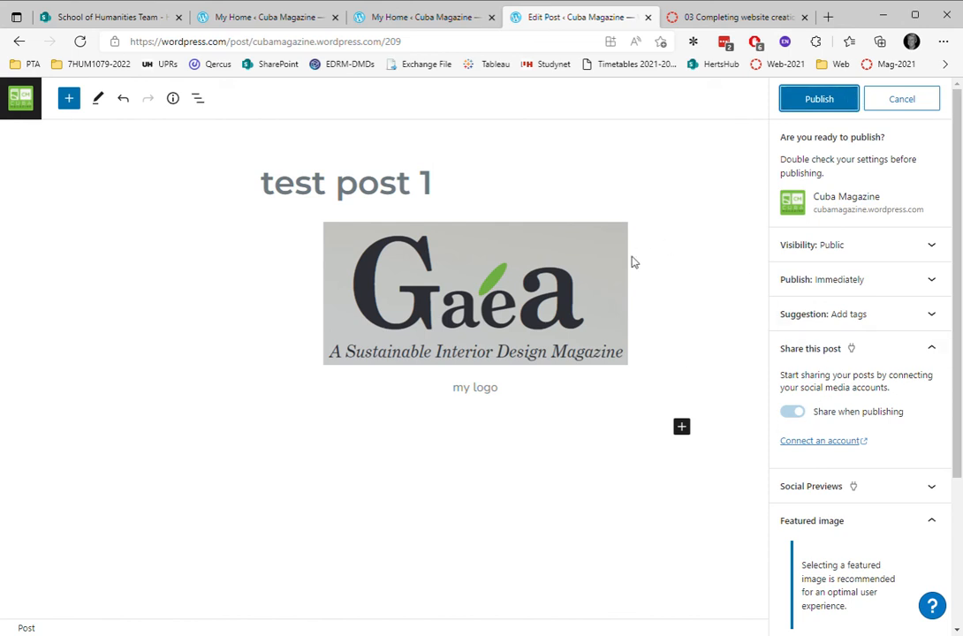
mouse_move(724, 256)
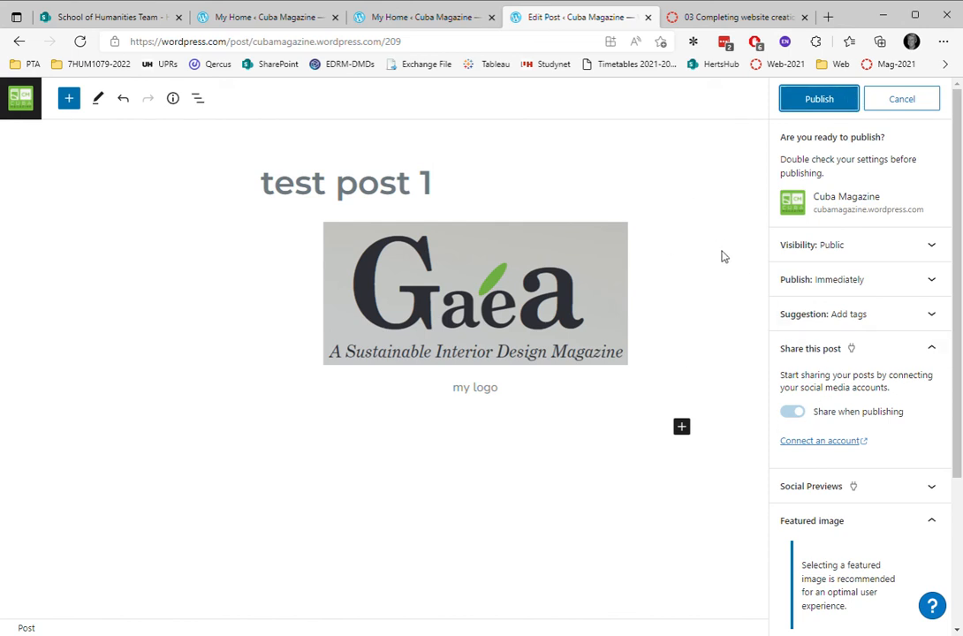
click(816, 99)
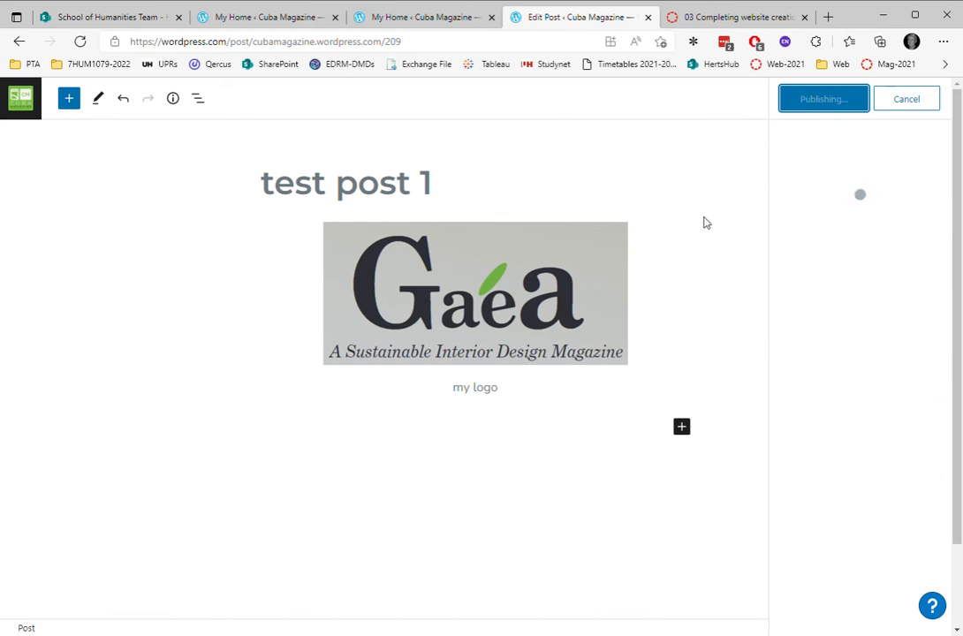
click(824, 99)
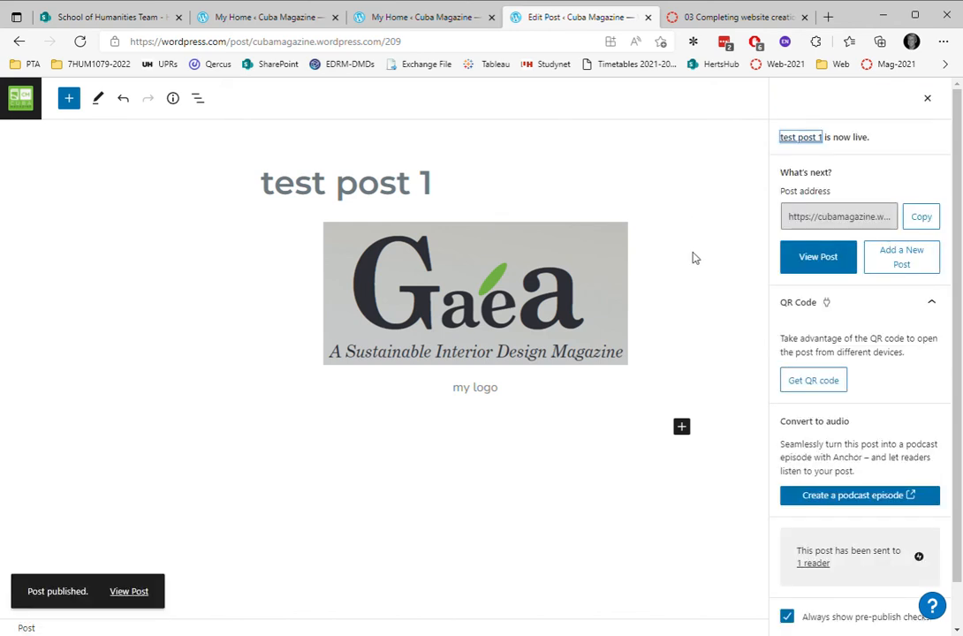
scroll(down, 3)
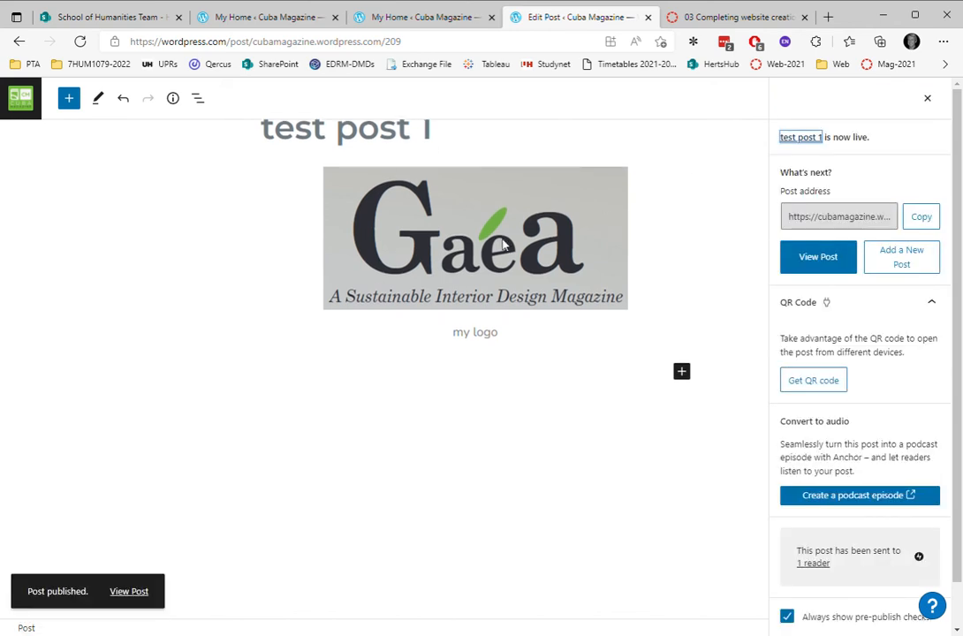